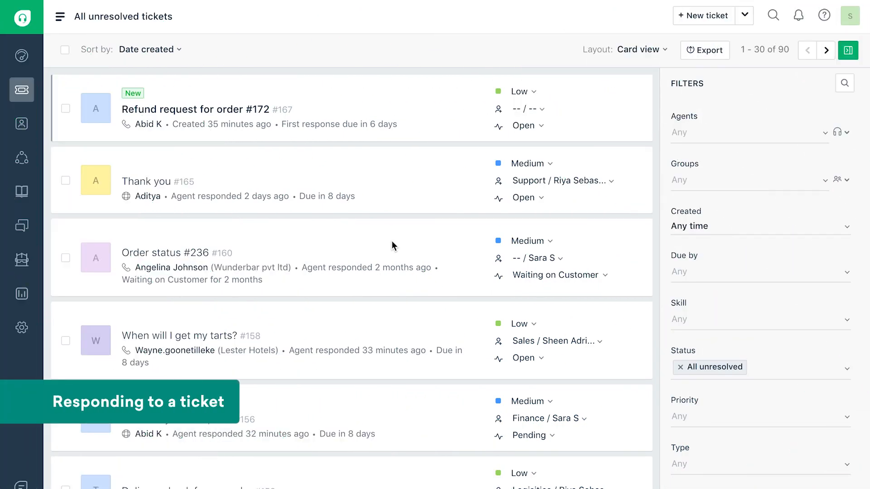
pyautogui.moveTo(311, 178)
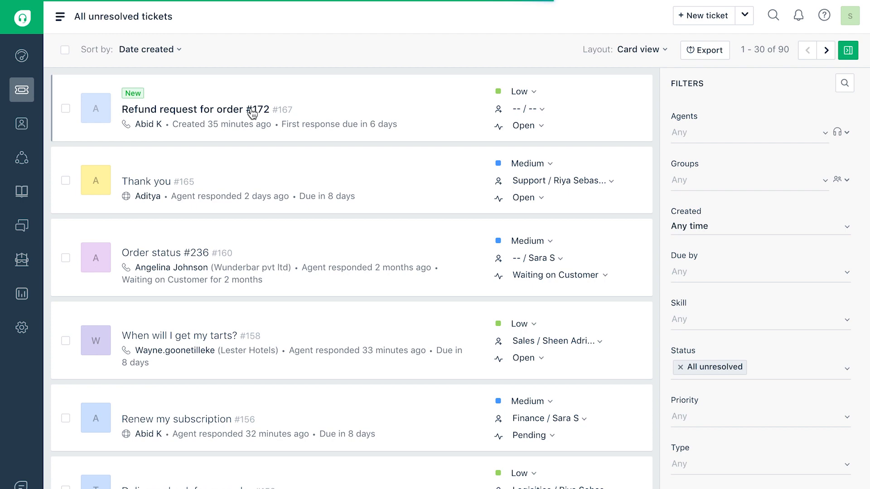
# - Start a reply on the 'Refund request for order #172' ticket apologising for the delivery mix-up
pyautogui.click(192, 110)
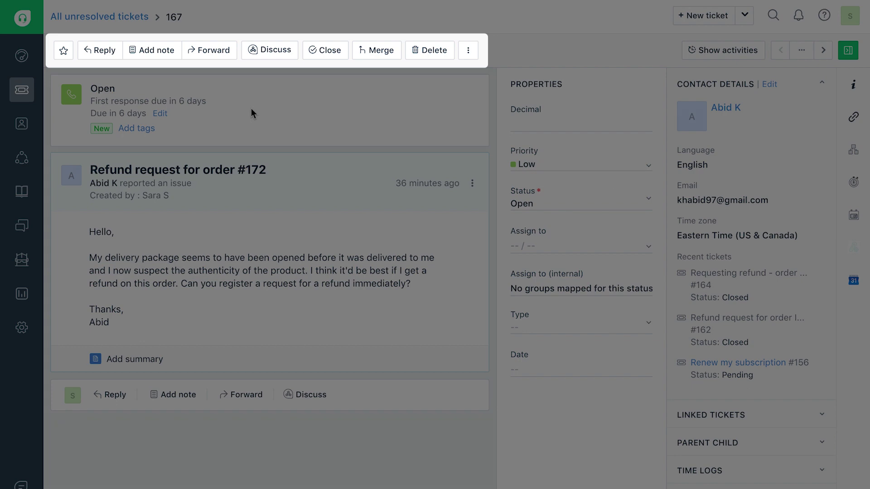
pyautogui.moveTo(468, 51)
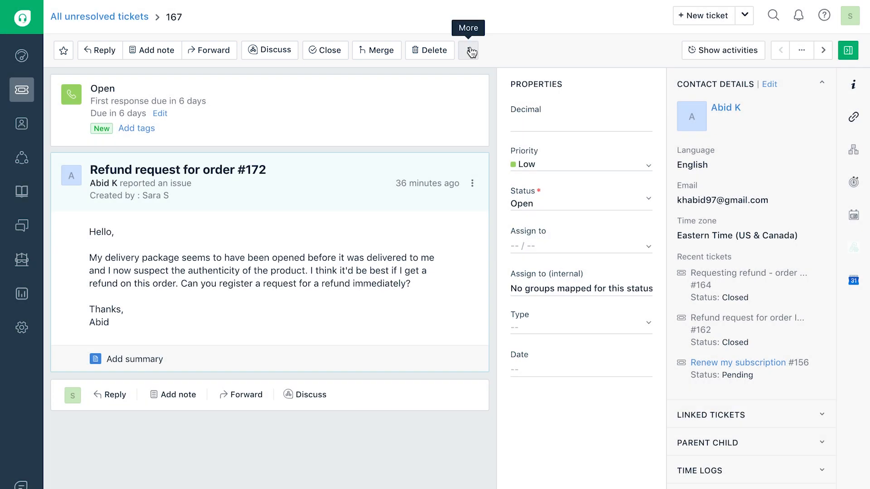
pyautogui.click(467, 49)
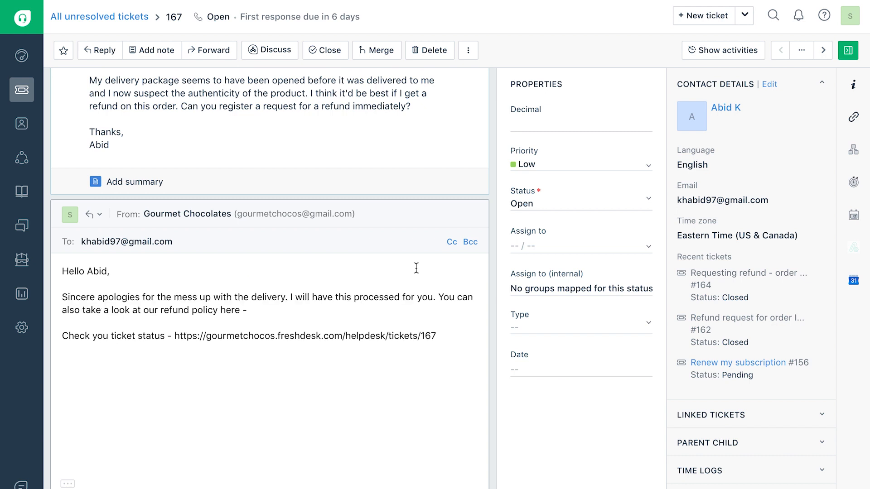
# - Make the phrase 'refund policy' bold in the drafted reply
pyautogui.scroll(-3)
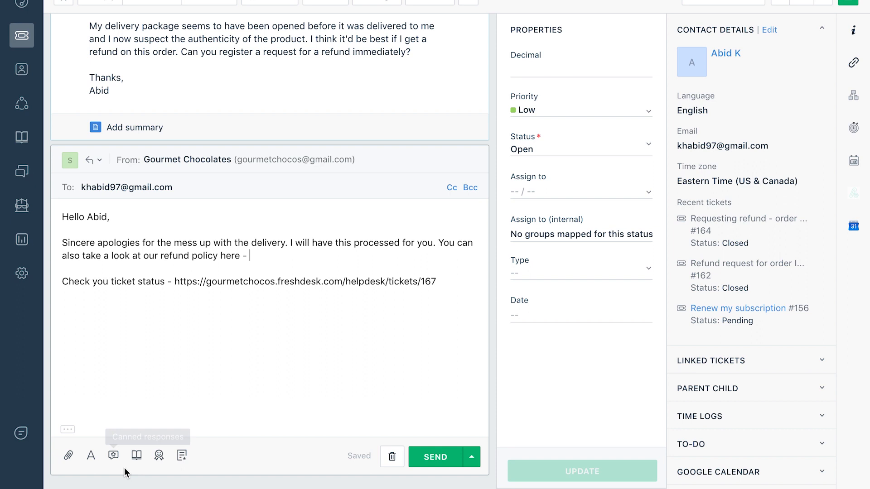
pyautogui.moveTo(158, 455)
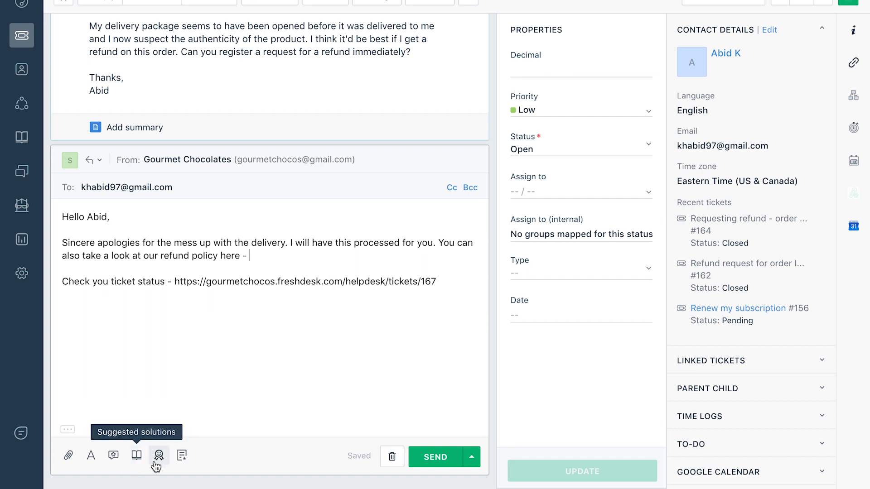
pyautogui.moveTo(182, 455)
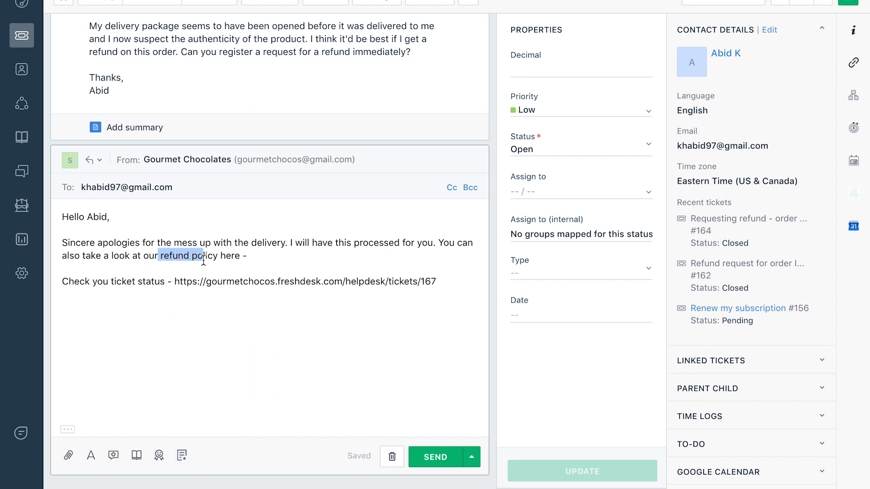
pyautogui.click(91, 455)
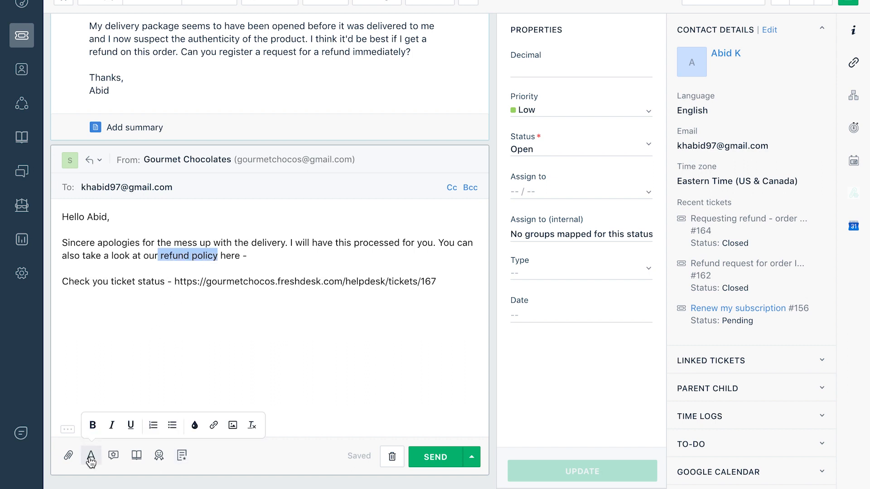
pyautogui.click(93, 426)
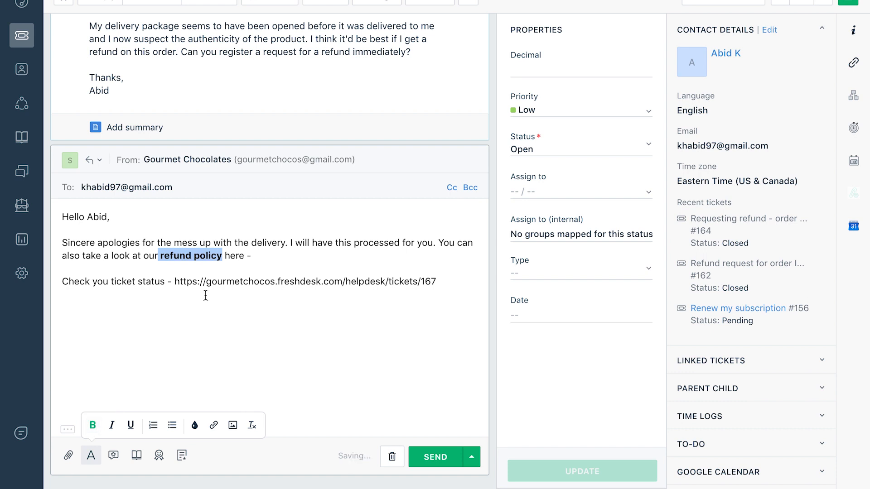
pyautogui.write('/')
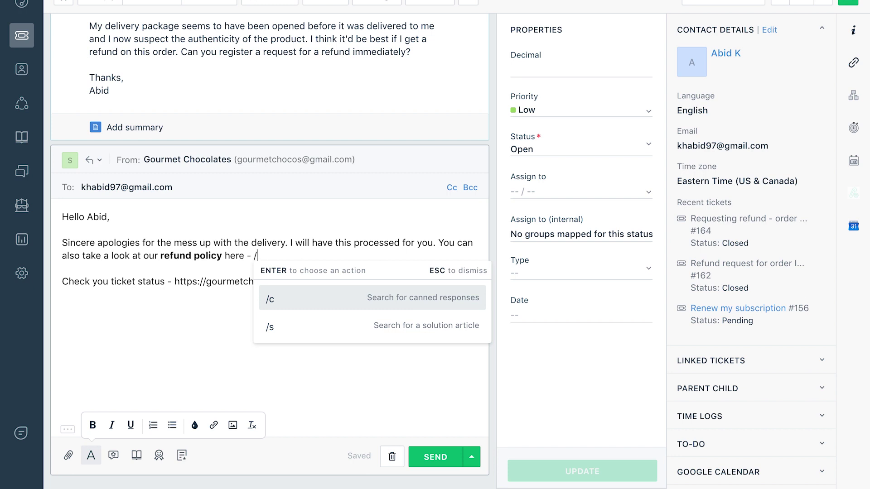
# - Insert the Refund Policy canned response link and send the reply to Abid
pyautogui.write('c')
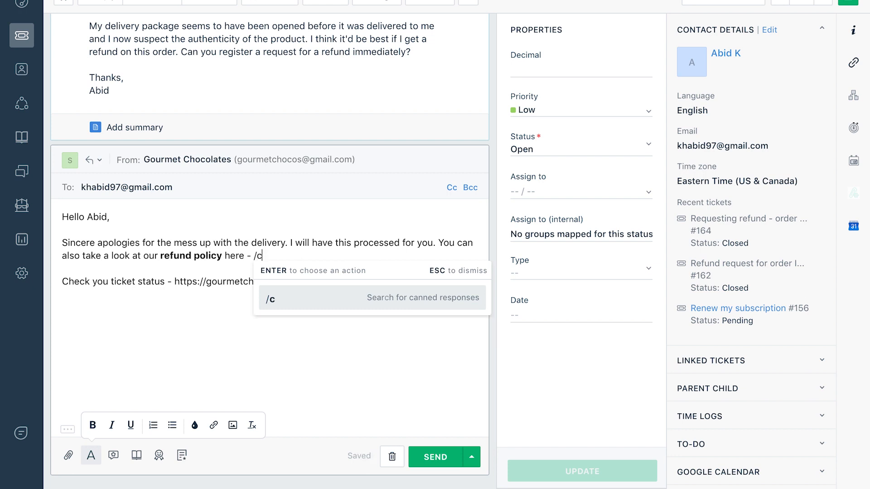
pyautogui.write('/s')
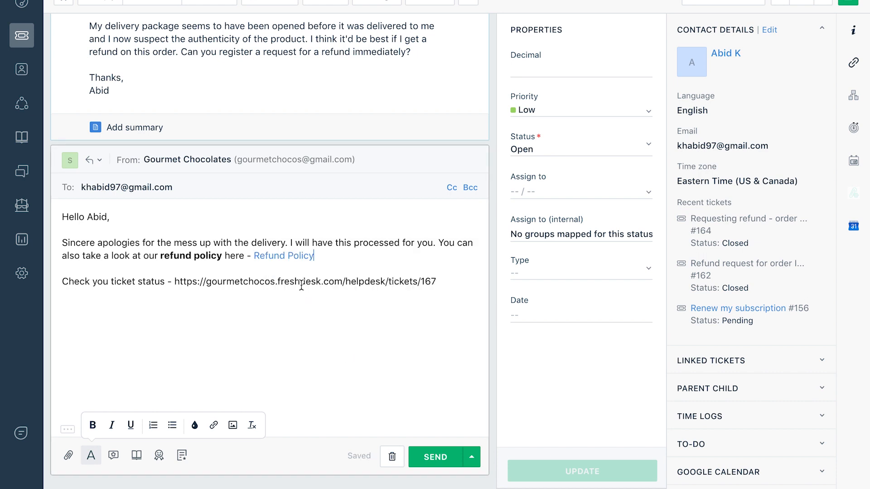
pyautogui.click(435, 456)
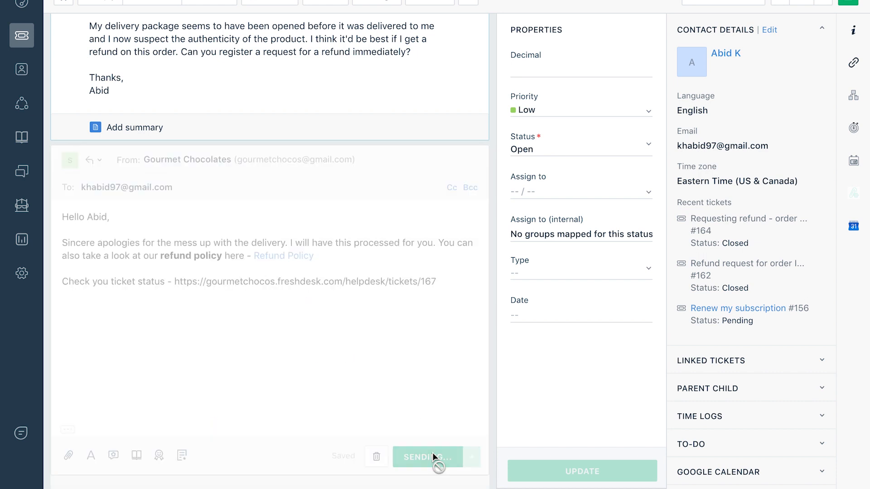
pyautogui.click(429, 457)
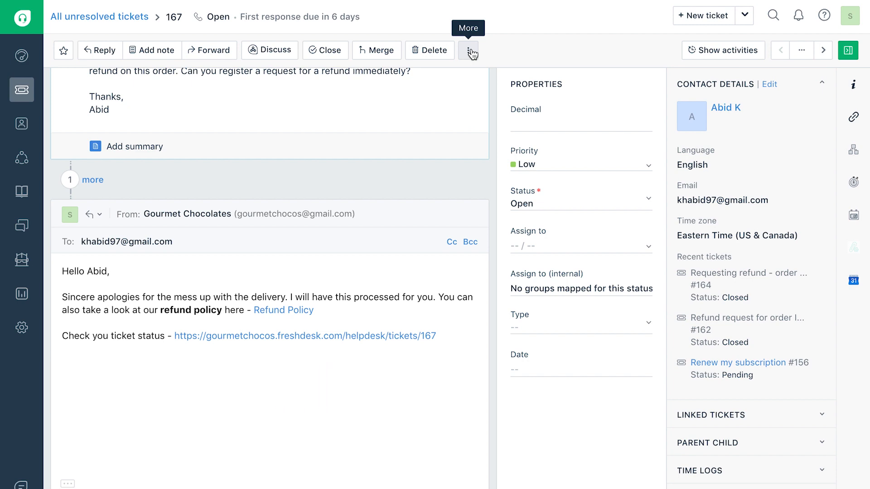
# - Bring up the ticket details for editing via More > Edit ticket details
pyautogui.click(468, 51)
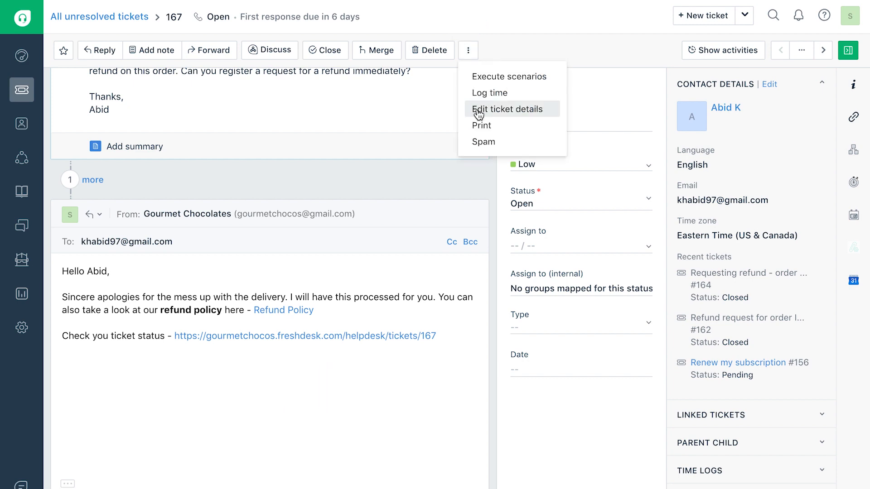
pyautogui.click(507, 109)
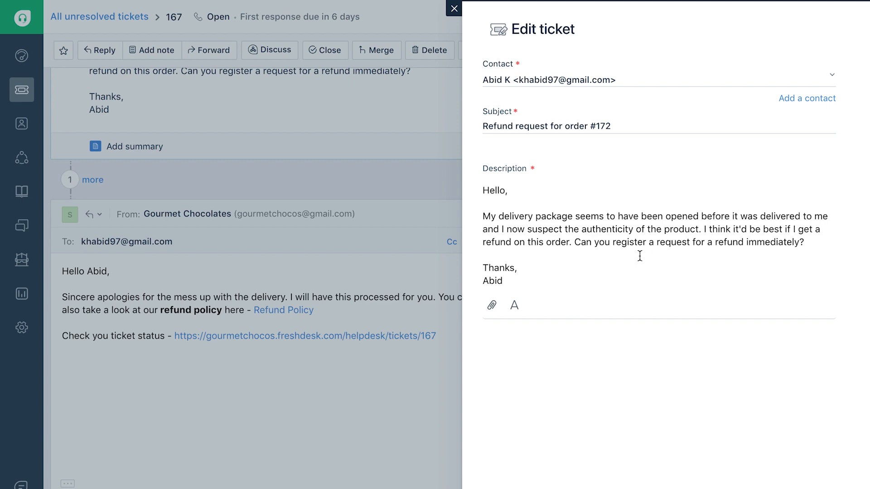
pyautogui.click(453, 8)
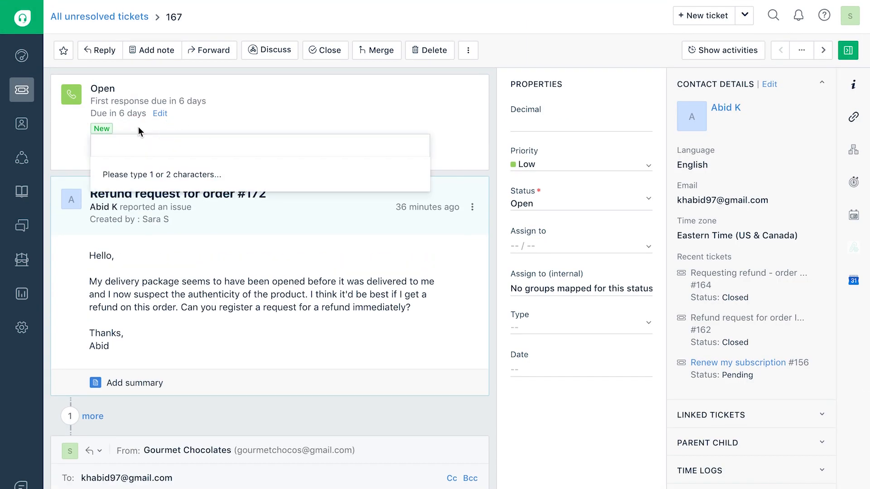
# - Add the 'refund' tag to ticket #167
pyautogui.write('refund')
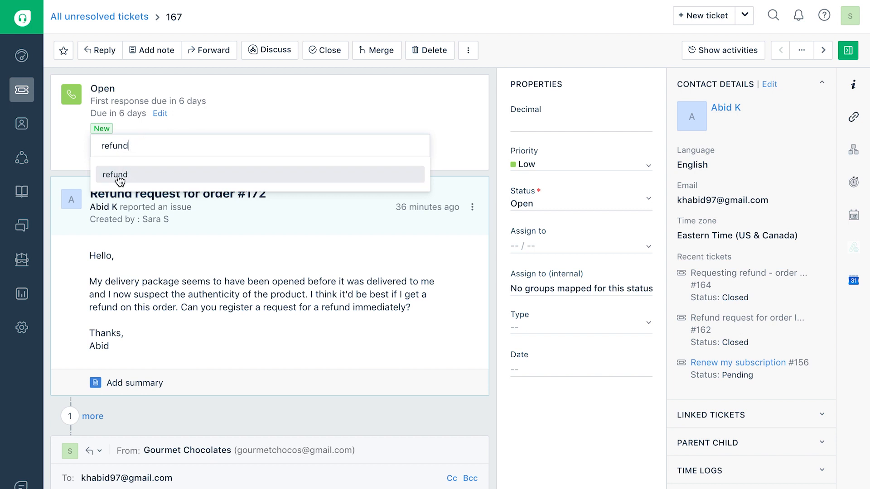
pyautogui.click(114, 175)
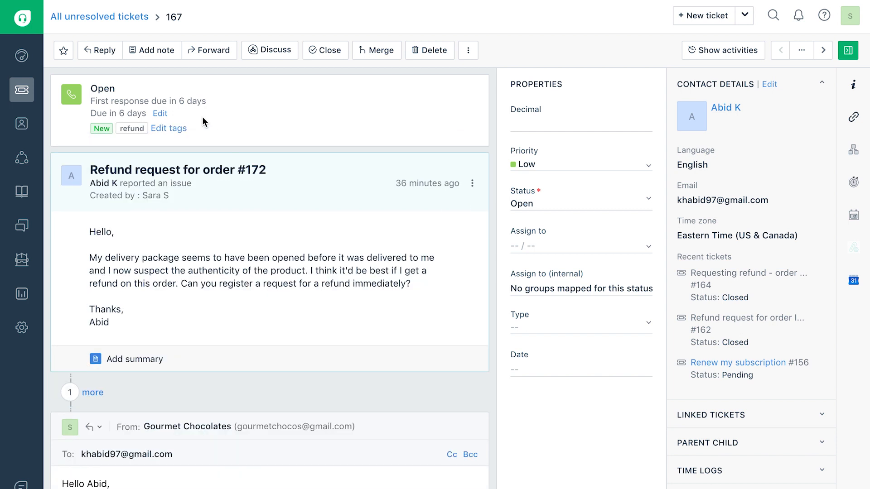
pyautogui.click(160, 113)
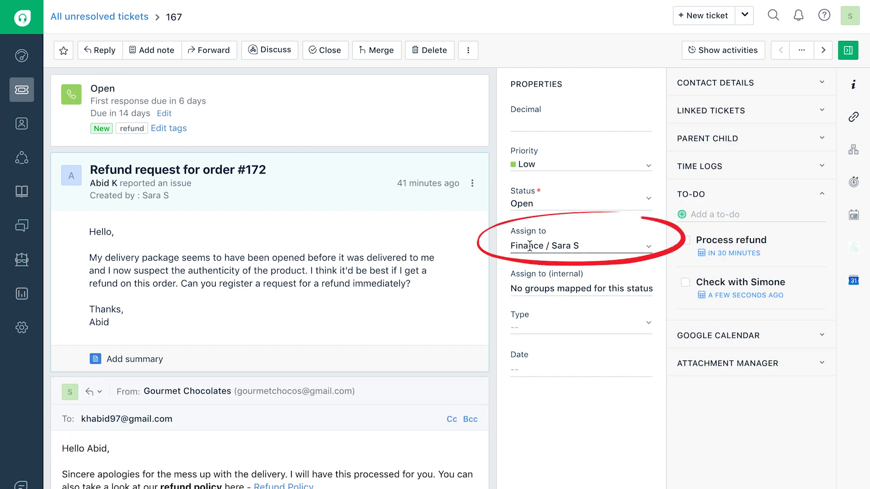
pyautogui.click(581, 245)
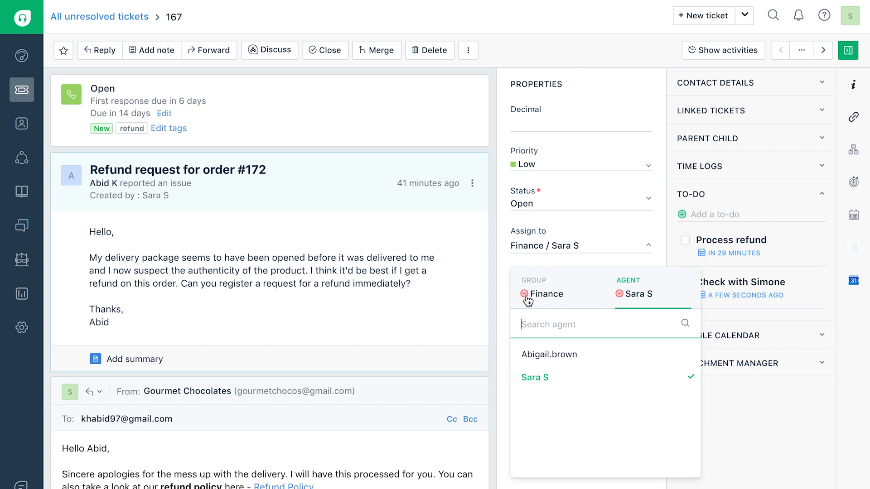
pyautogui.click(523, 294)
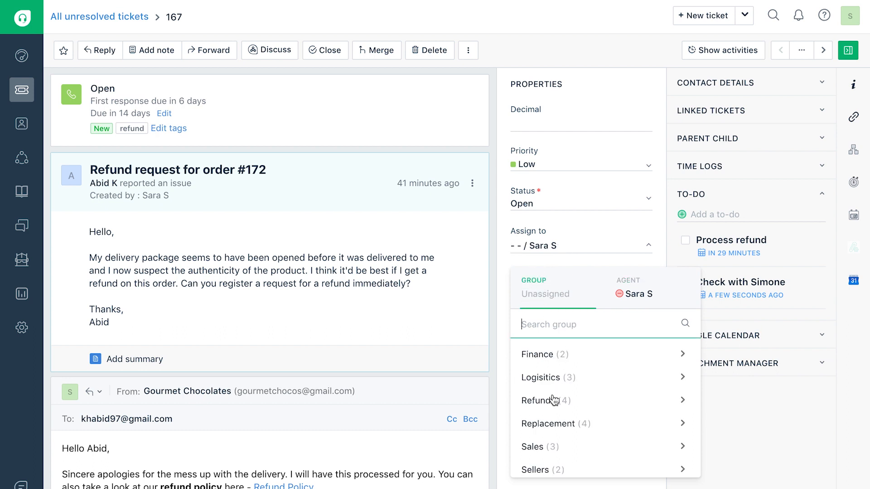
pyautogui.click(537, 400)
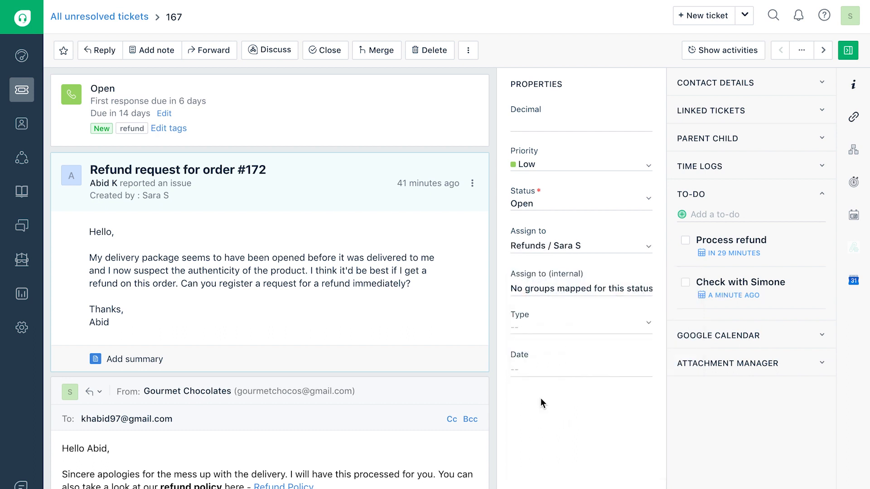
pyautogui.moveTo(715, 438)
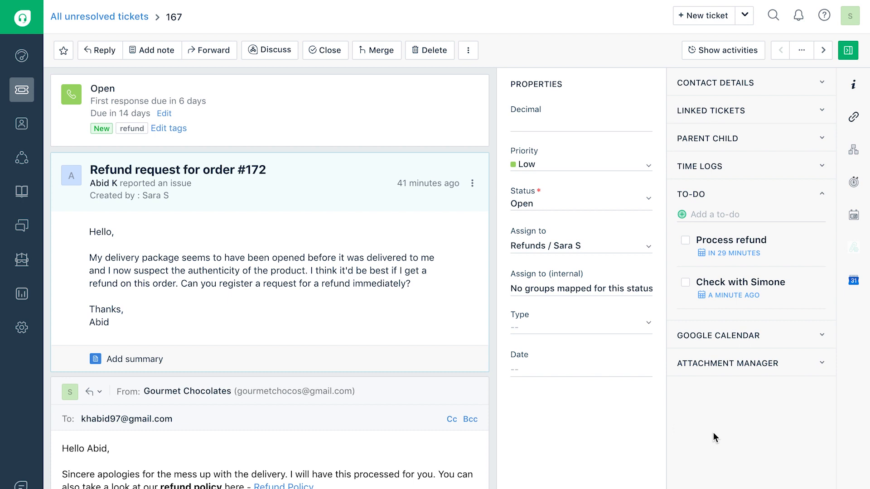
pyautogui.click(582, 289)
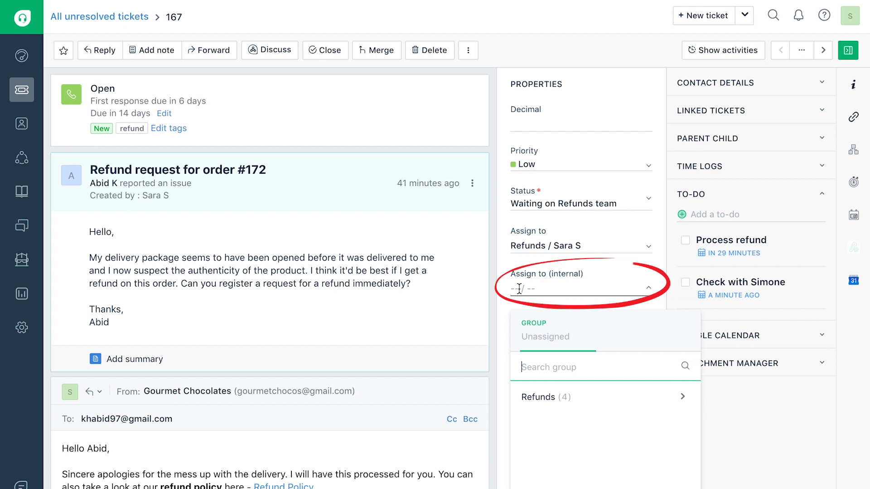
pyautogui.click(538, 397)
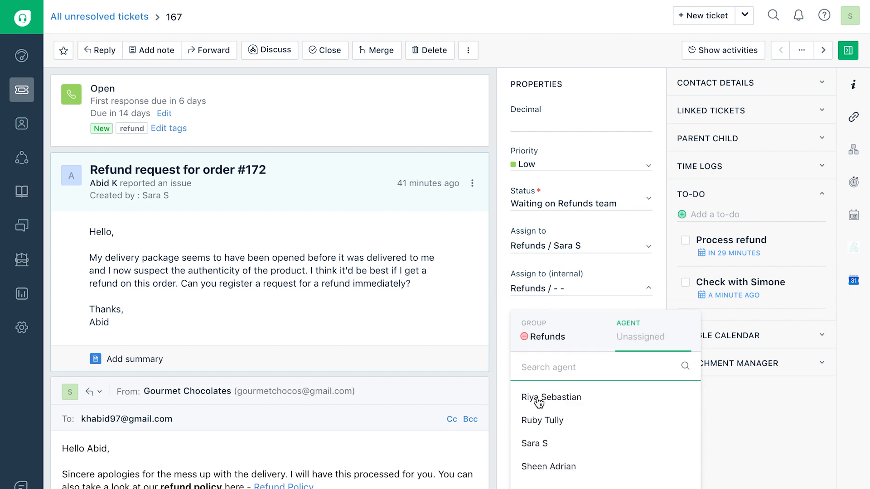
pyautogui.click(542, 421)
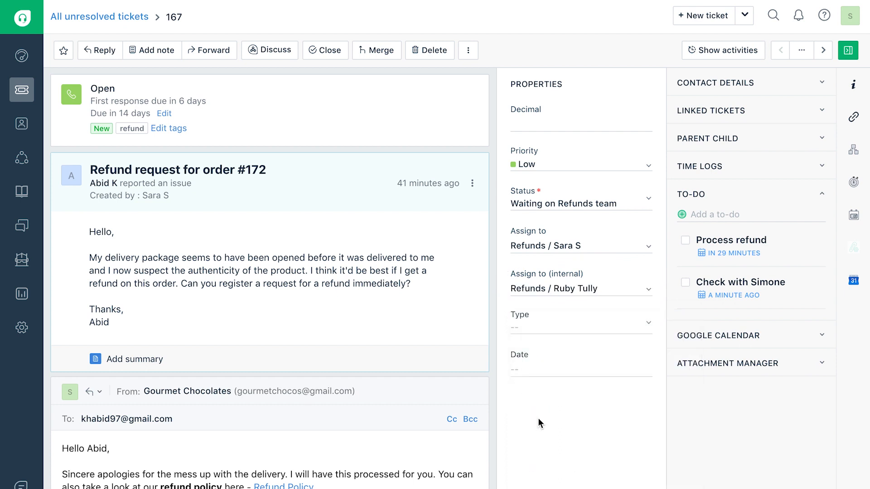
pyautogui.write('Proce')
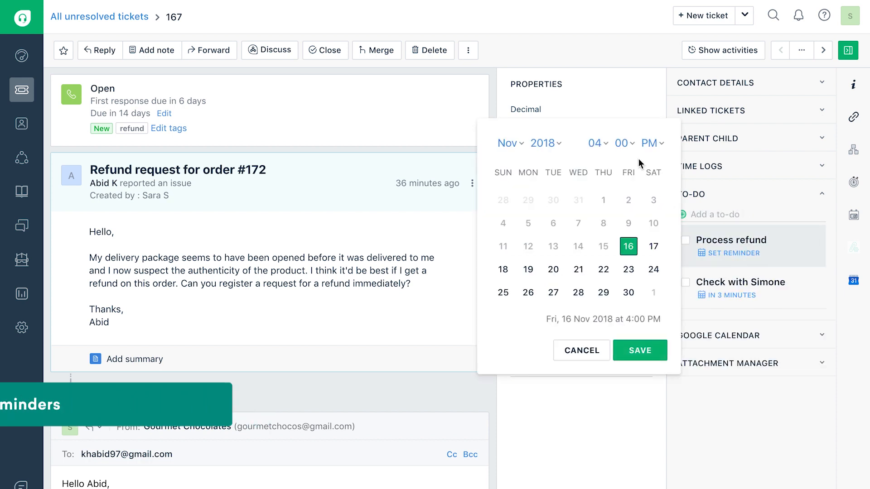
# - Save the to-do reminder and check the 'Check with Simone' reminder notification
pyautogui.click(640, 349)
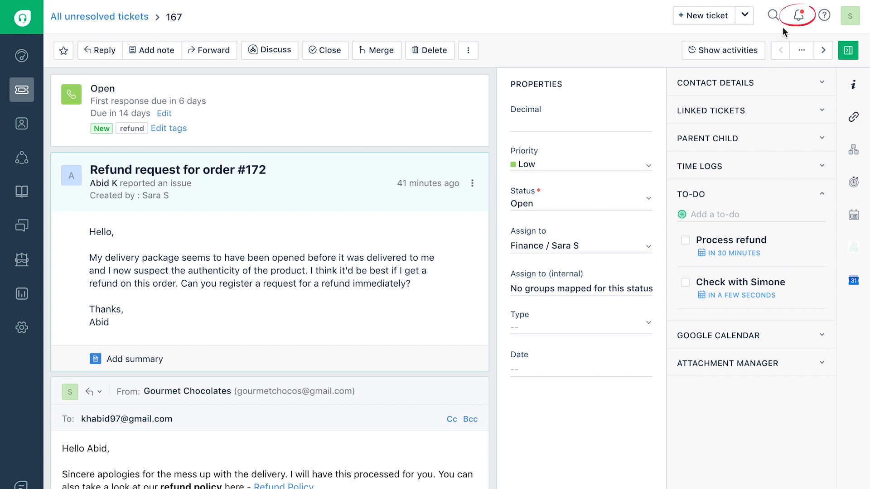
pyautogui.click(798, 14)
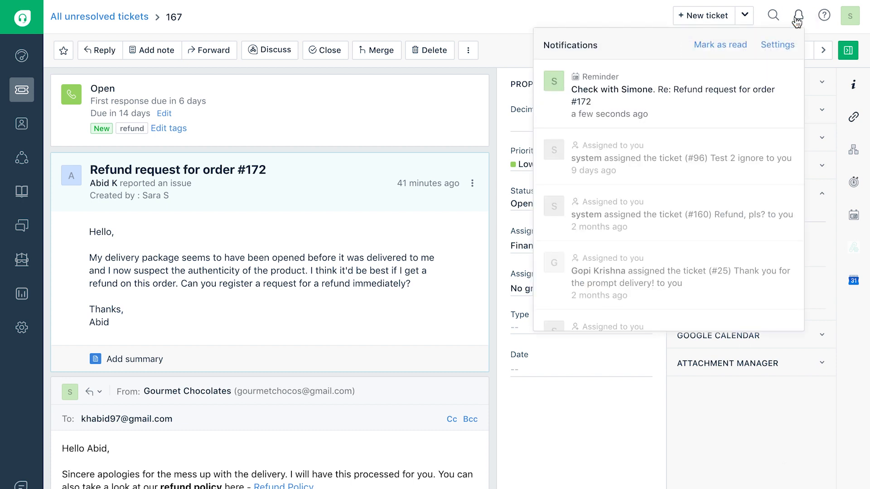
pyautogui.click(796, 14)
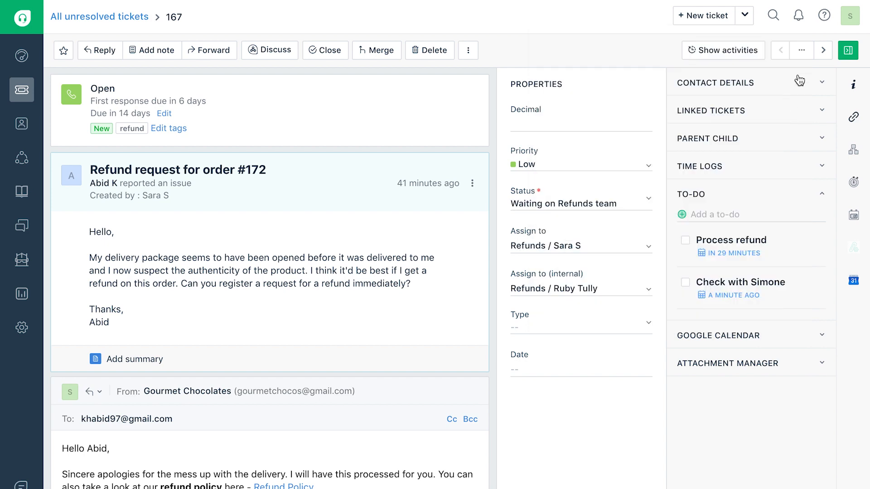
# - Browse the All unresolved tickets list (#165, #160, #158, #156, #152) over ticket #167
pyautogui.click(801, 51)
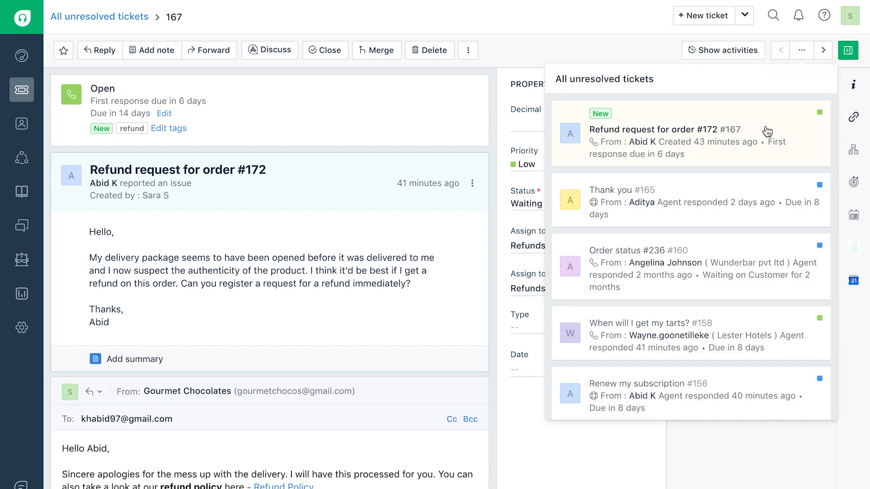
pyautogui.scroll(-3)
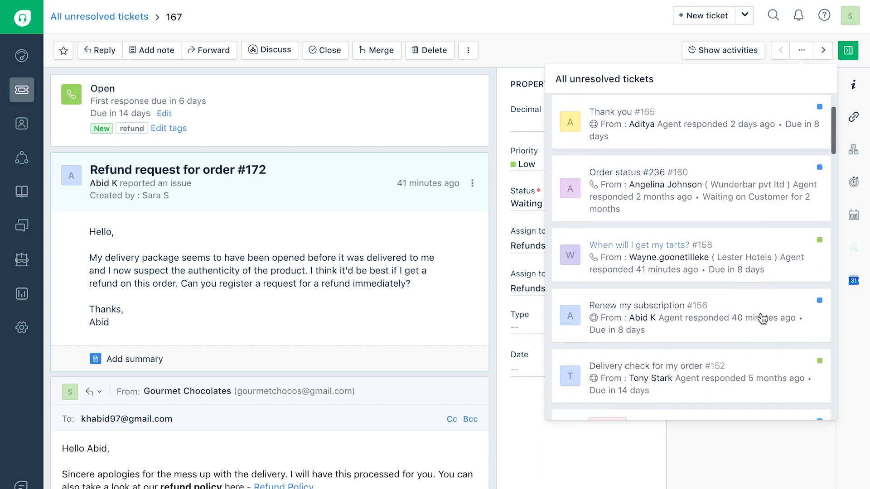
pyautogui.scroll(-3)
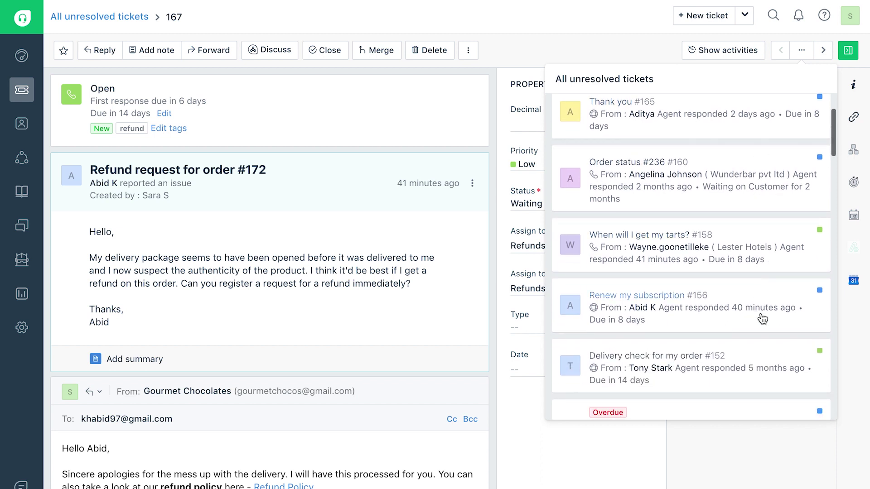